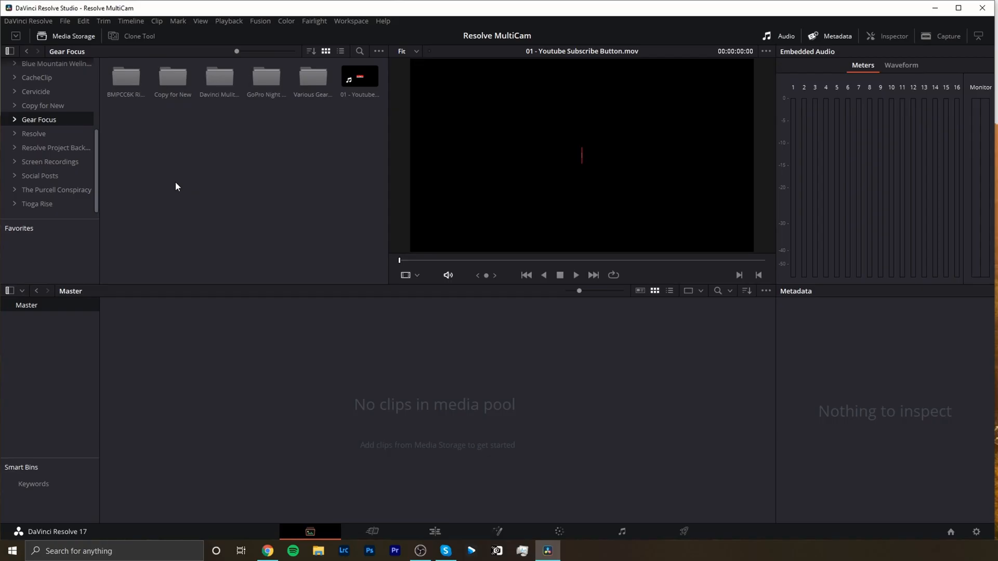
mouse_move(329, 479)
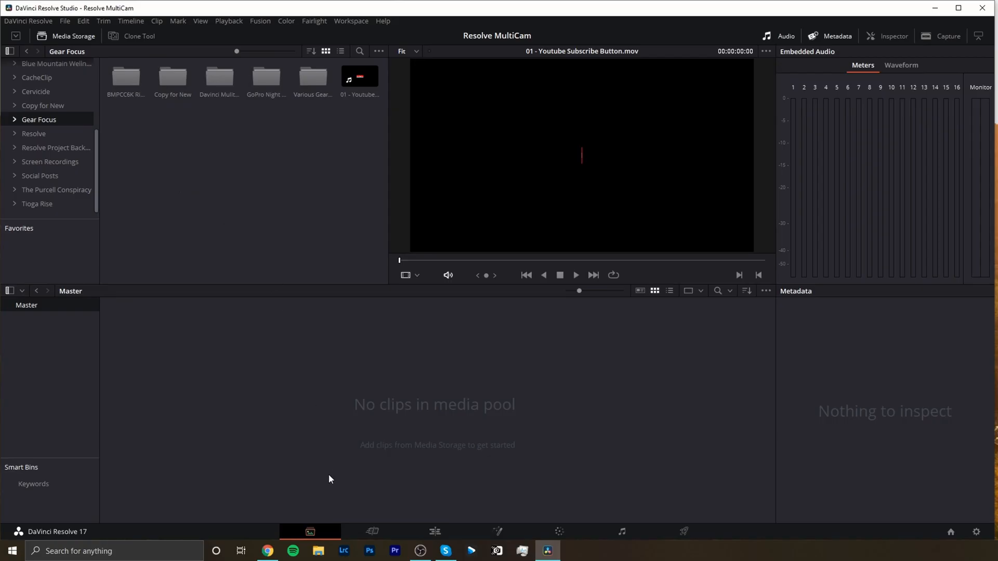
mouse_move(311, 534)
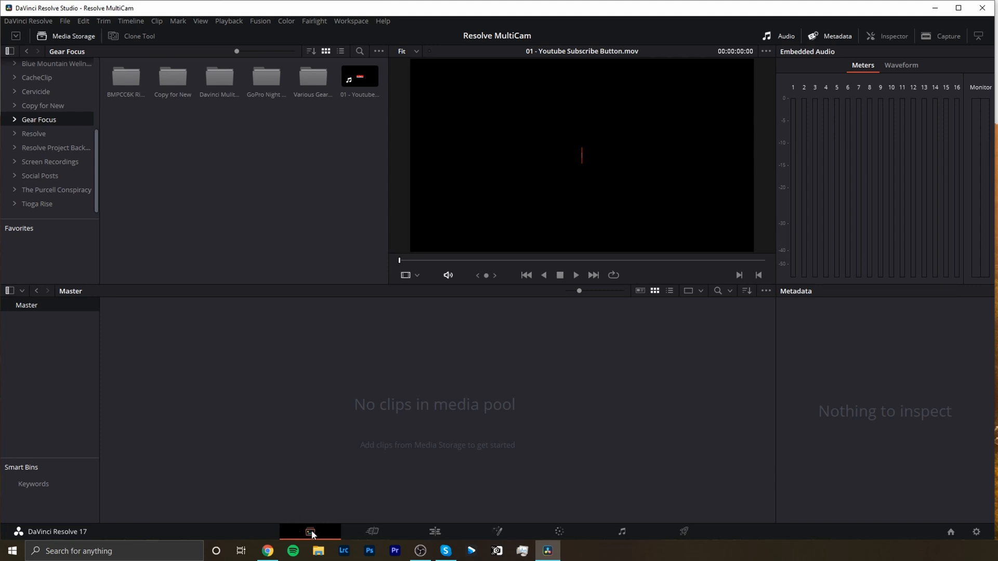
mouse_move(311, 531)
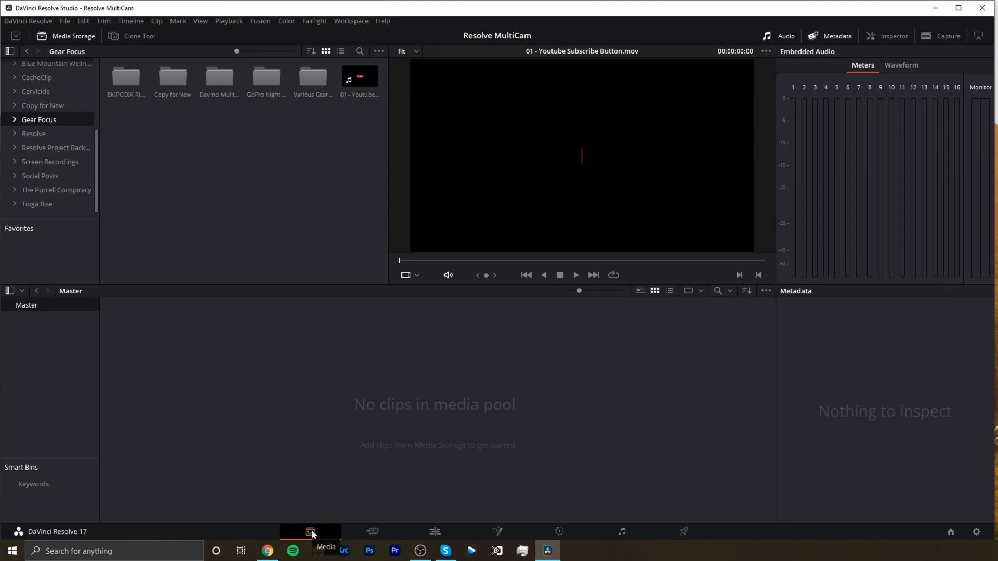
mouse_move(39, 123)
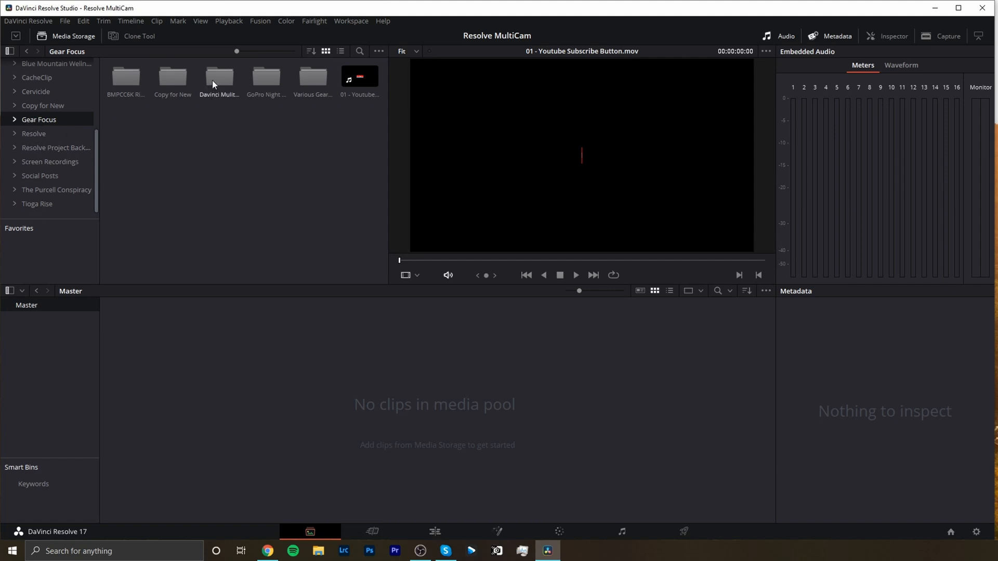
Import the Davinci Multicam folder and subfolders as bins, keep the frame rate, and go to Edit
double_click(219, 77)
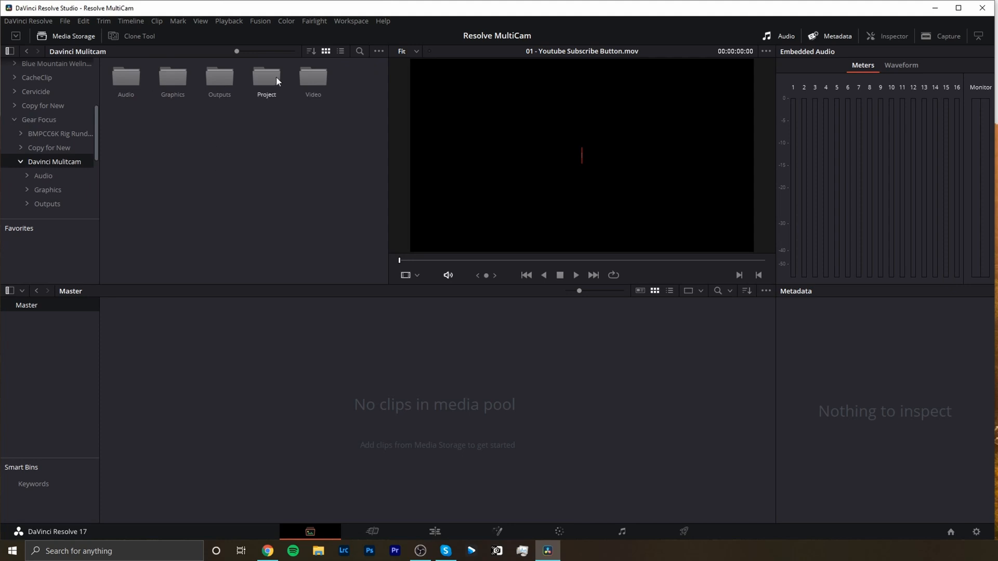
left_click(39, 120)
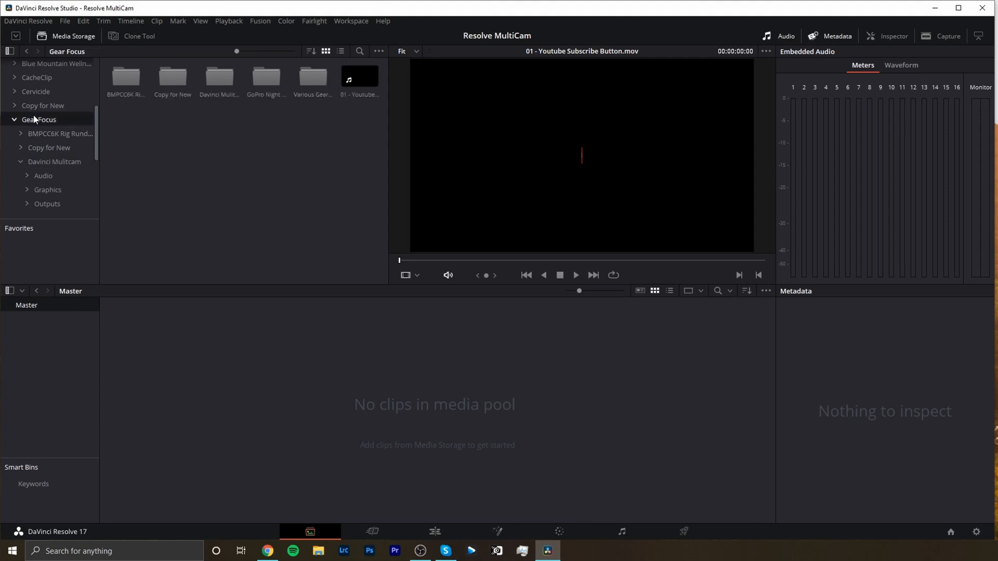
right_click(219, 77)
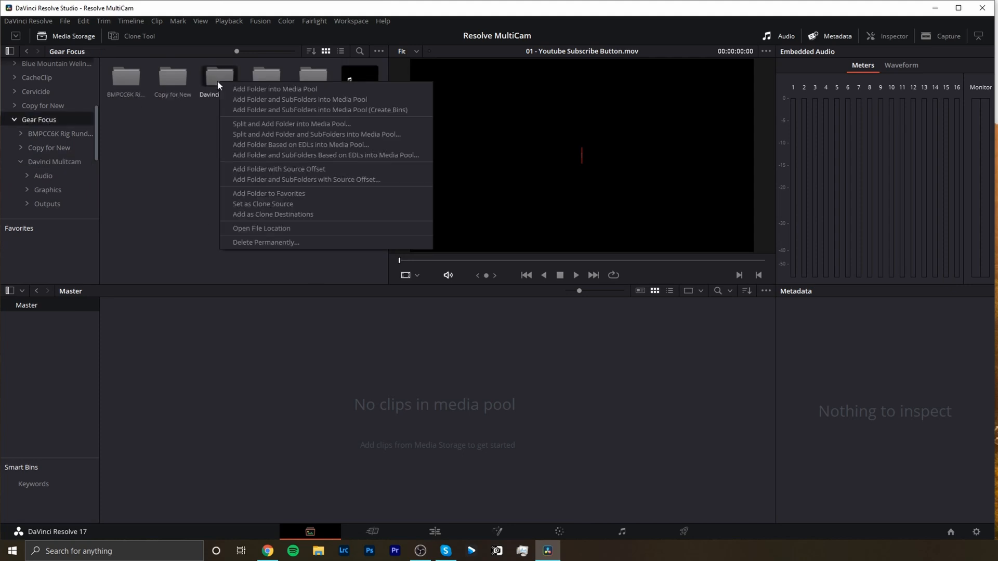
mouse_move(292, 110)
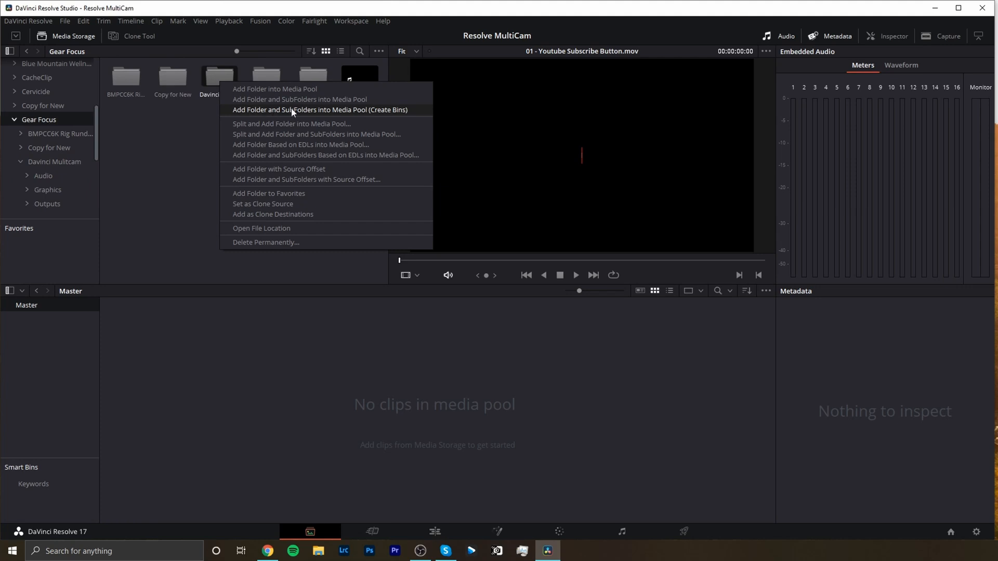
mouse_move(331, 120)
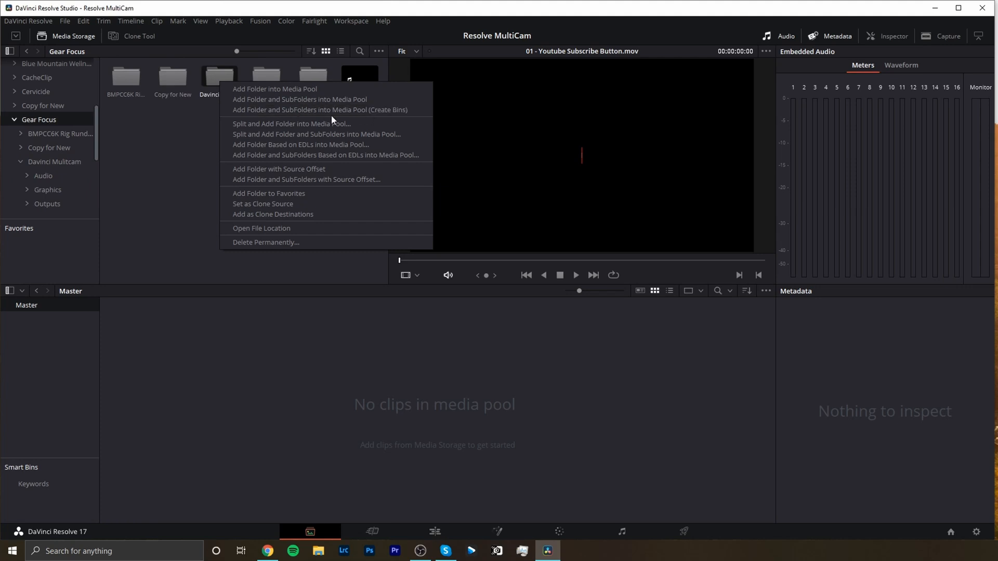
left_click(275, 89)
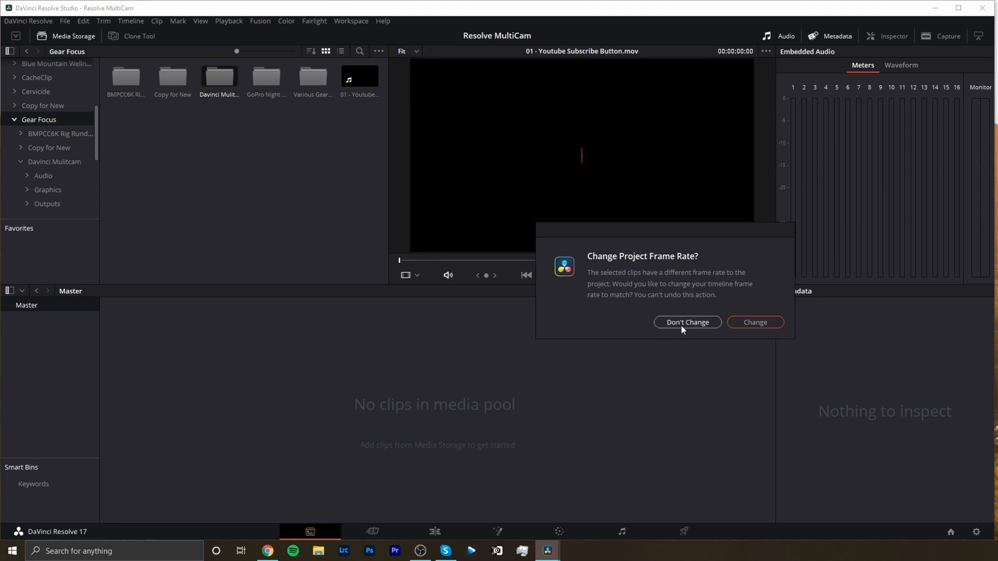
left_click(686, 323)
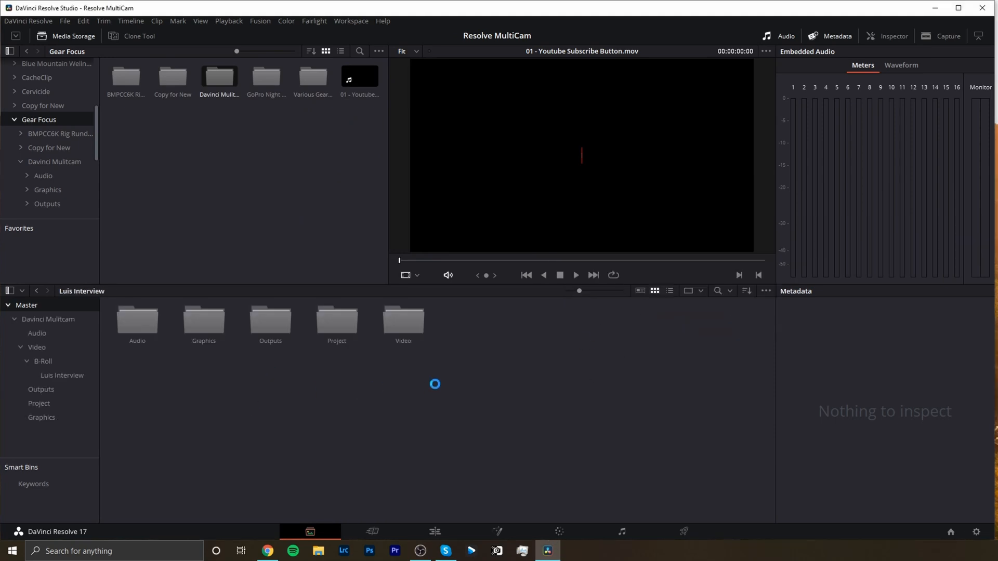
left_click(62, 375)
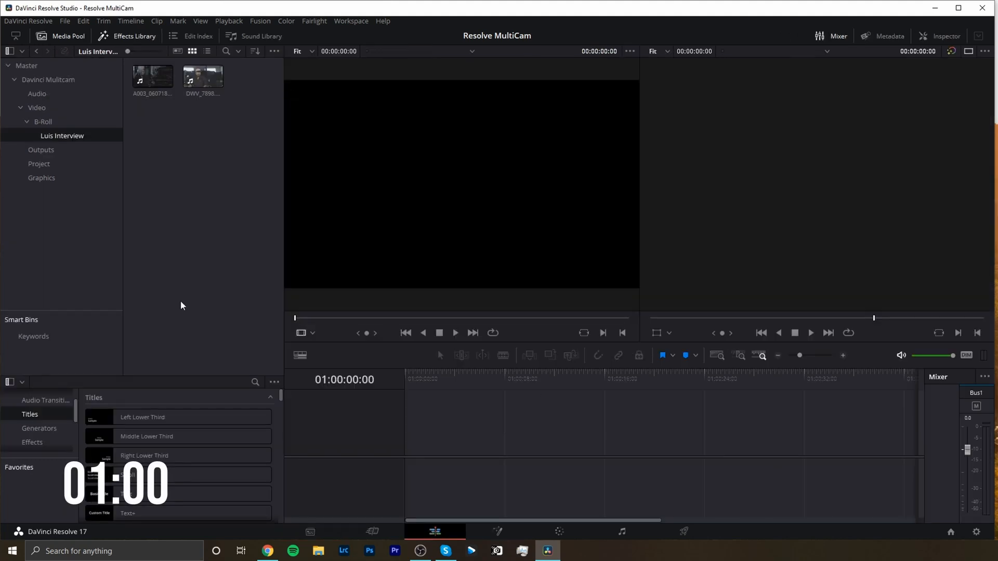
mouse_move(118, 216)
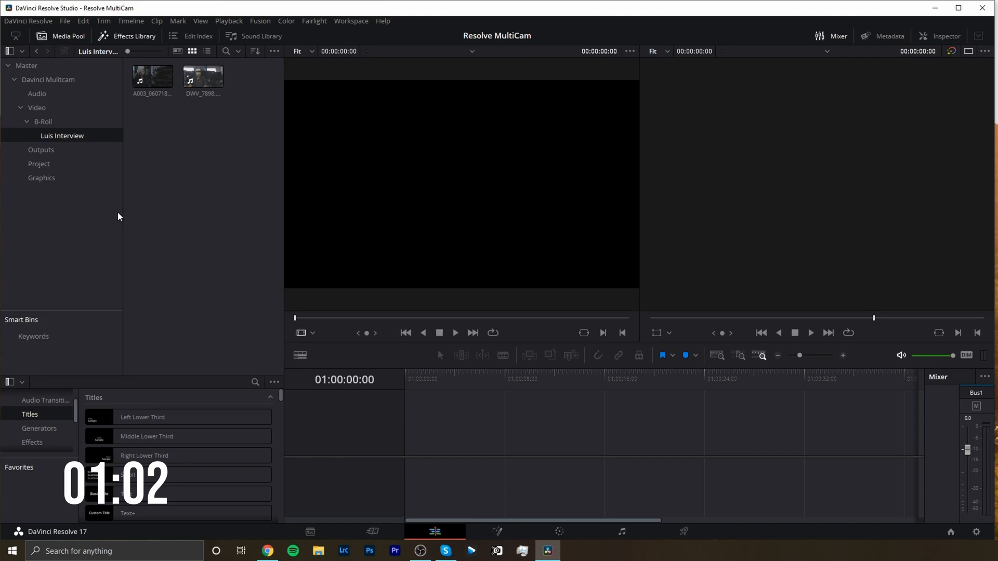
mouse_move(141, 159)
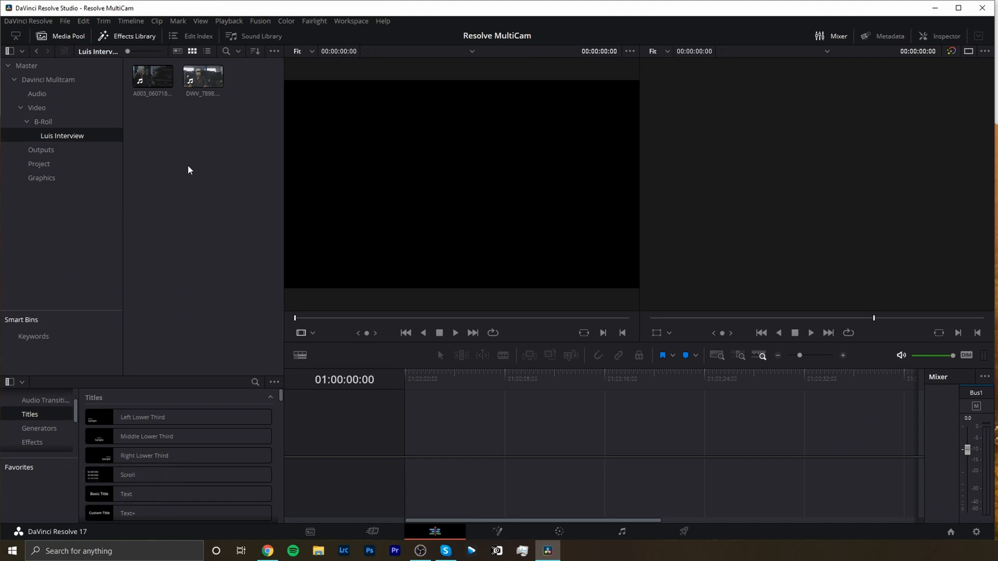
mouse_move(261, 74)
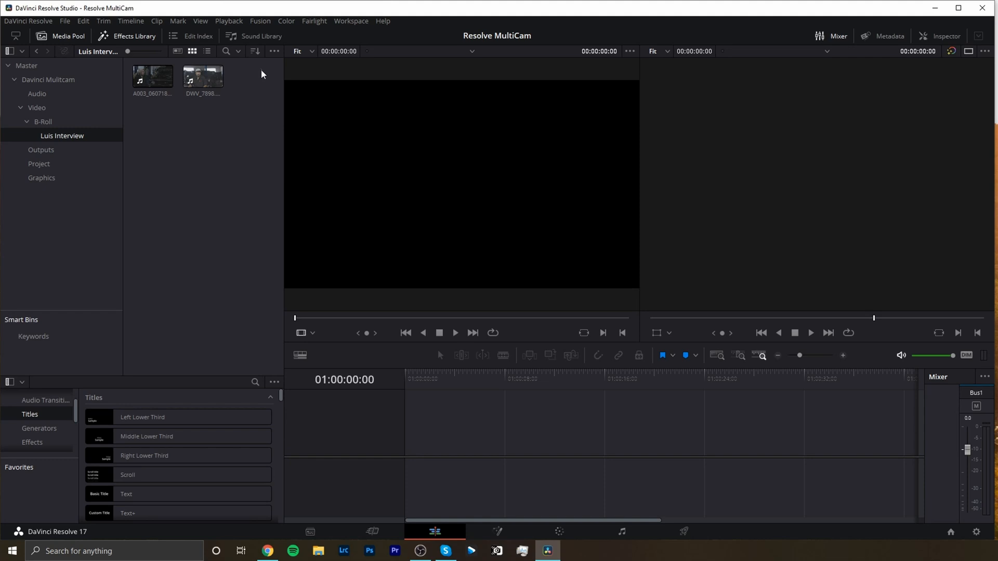
Start a new multicam clip from both Luis Interview clips
right_click(151, 77)
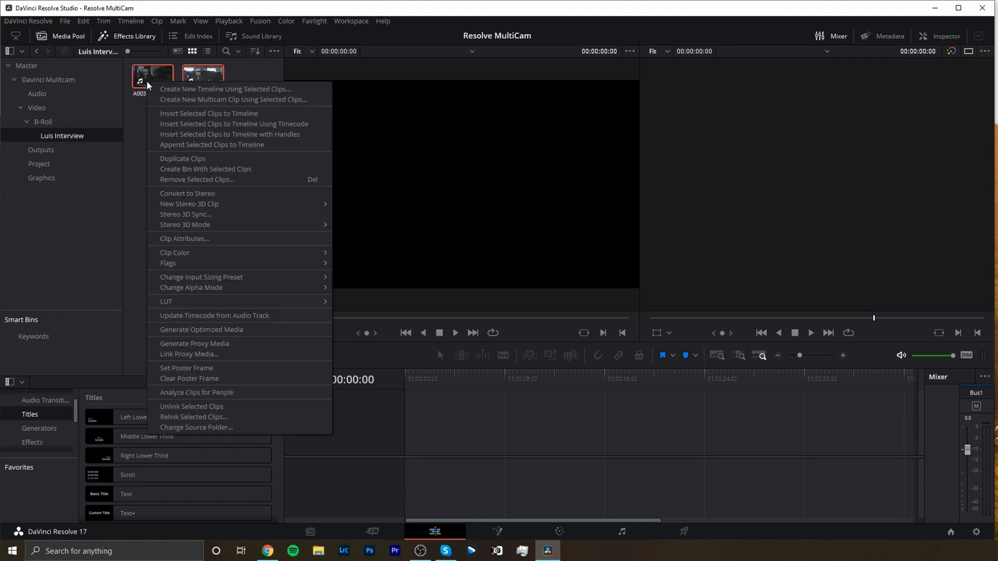
mouse_move(179, 99)
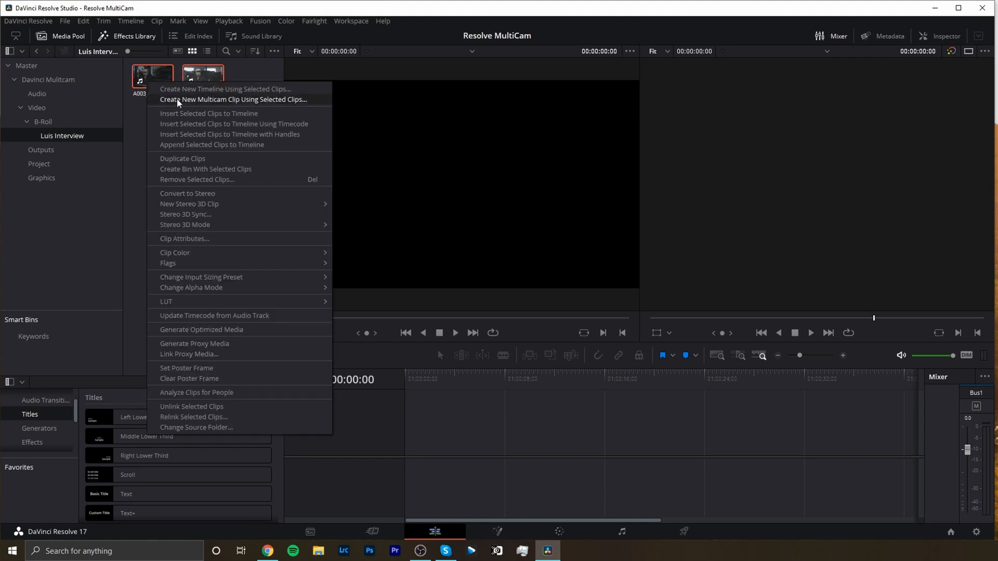
left_click(232, 100)
type("Mutlic")
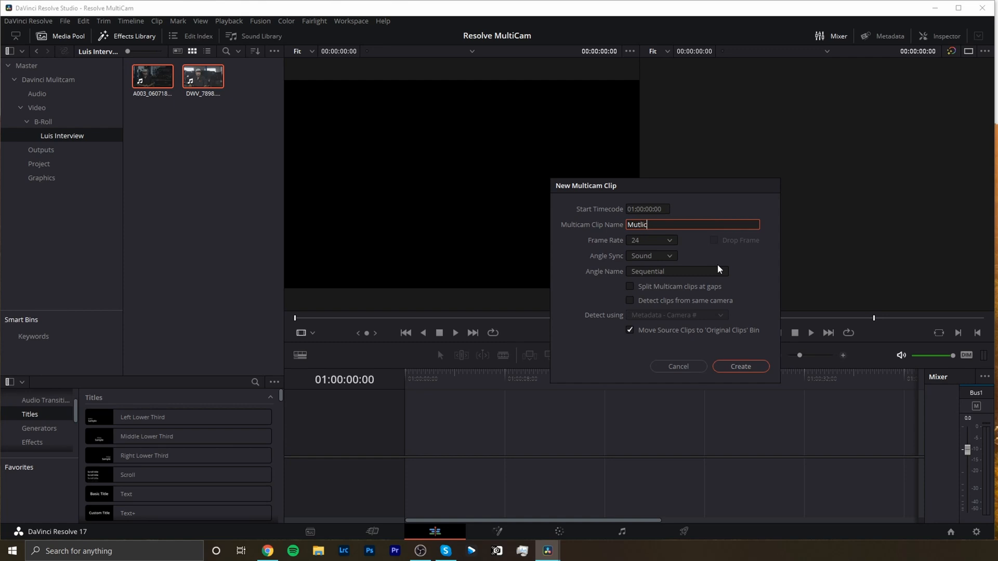
Correct the clip name to Multicam, sync angles by Sound, and create the clip
key("BackSpace")
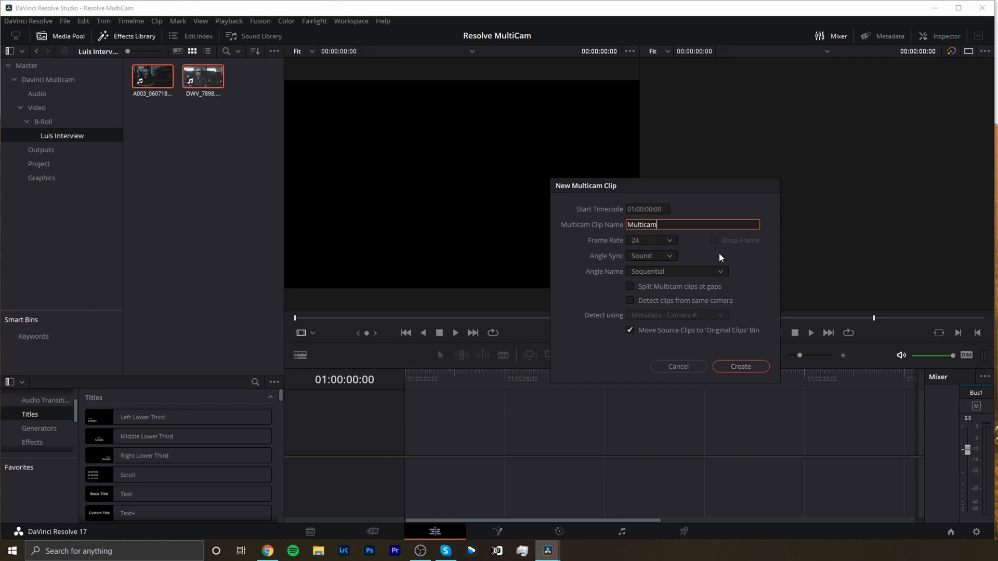
left_click(651, 256)
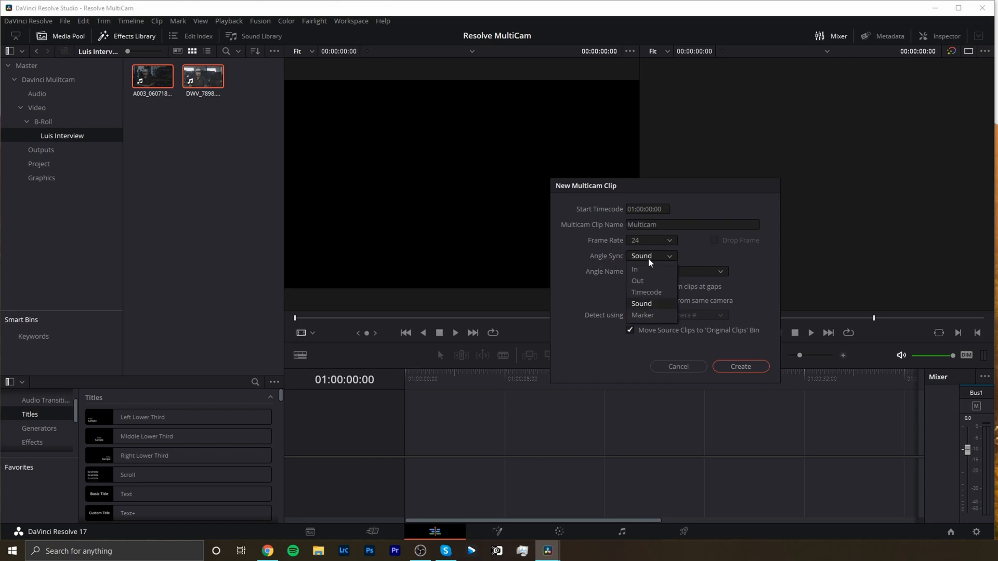
mouse_move(610, 312)
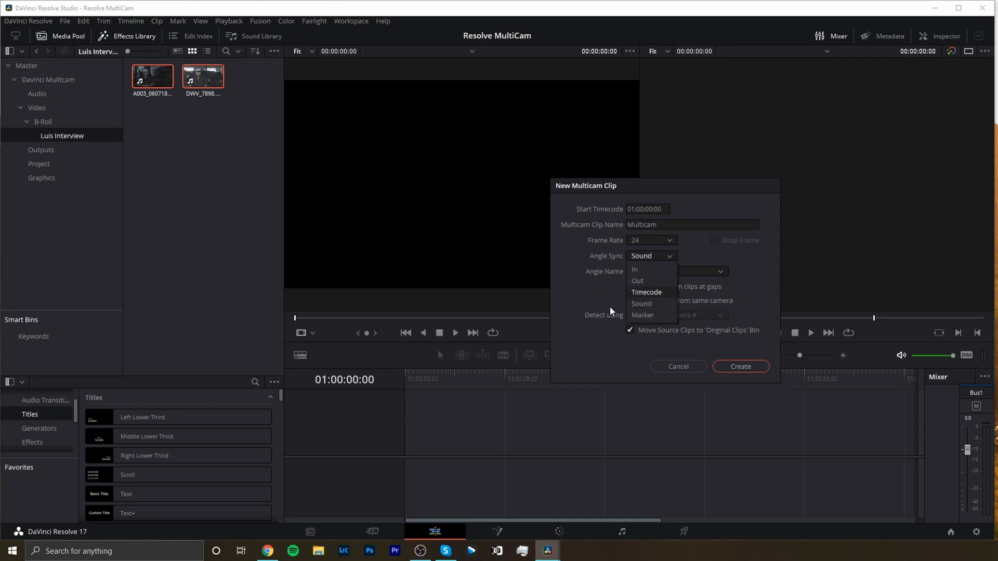
mouse_move(646, 292)
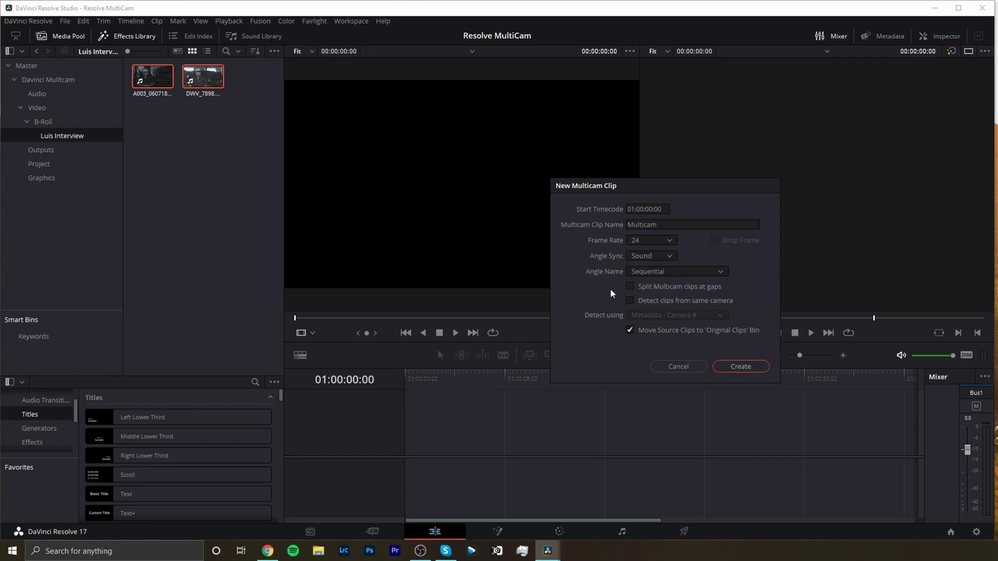
mouse_move(670, 277)
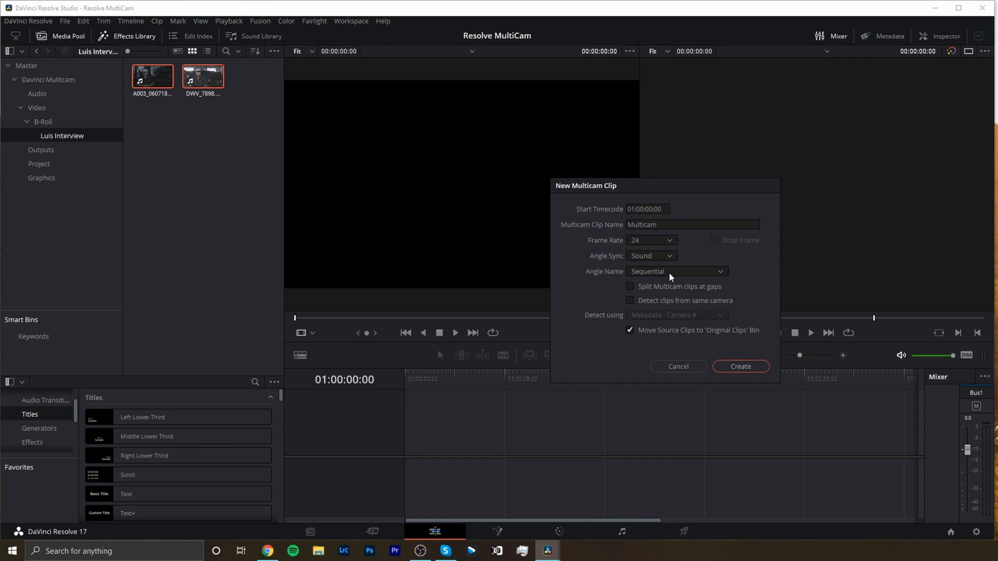
mouse_move(581, 264)
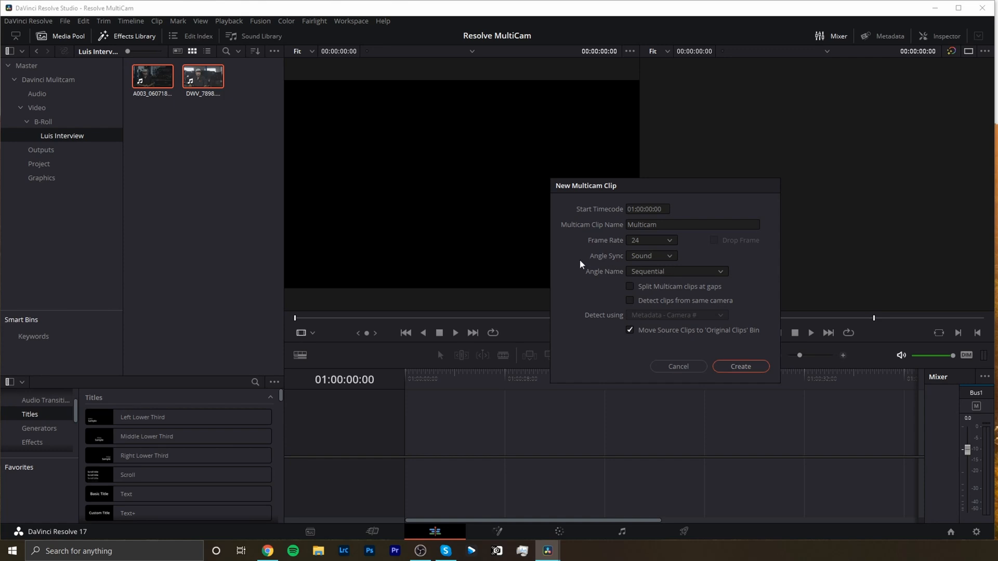
mouse_move(606, 355)
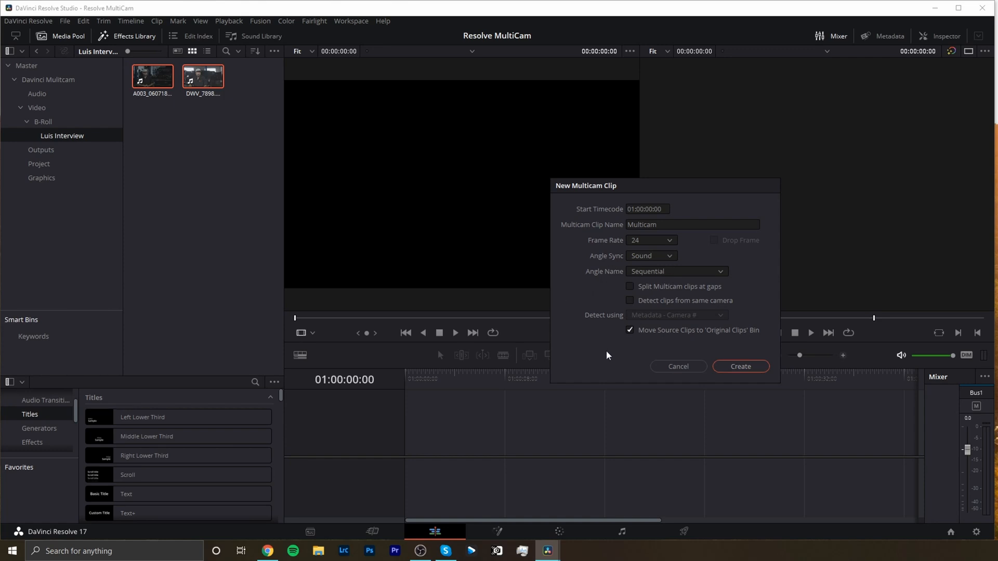
mouse_move(732, 338)
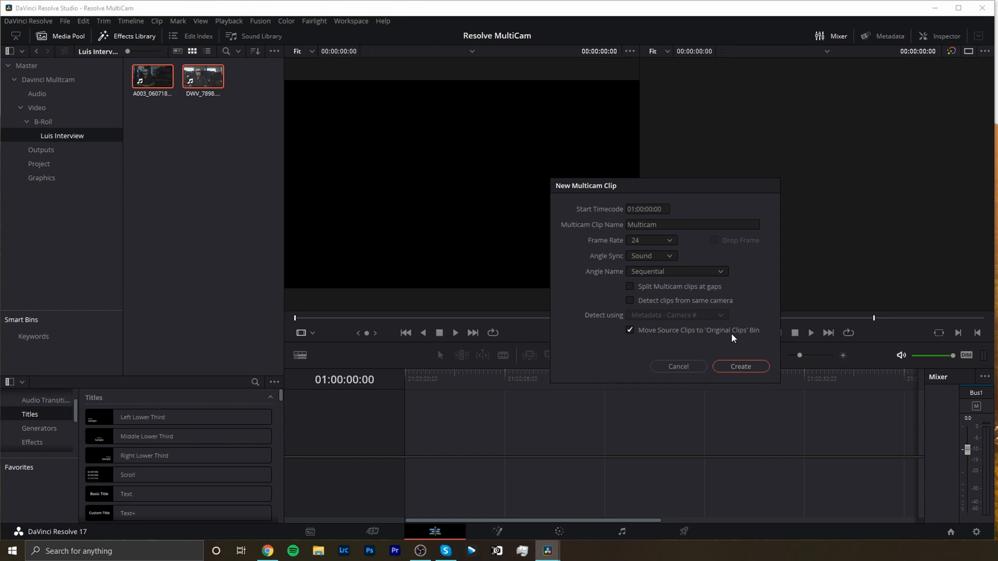
mouse_move(655, 338)
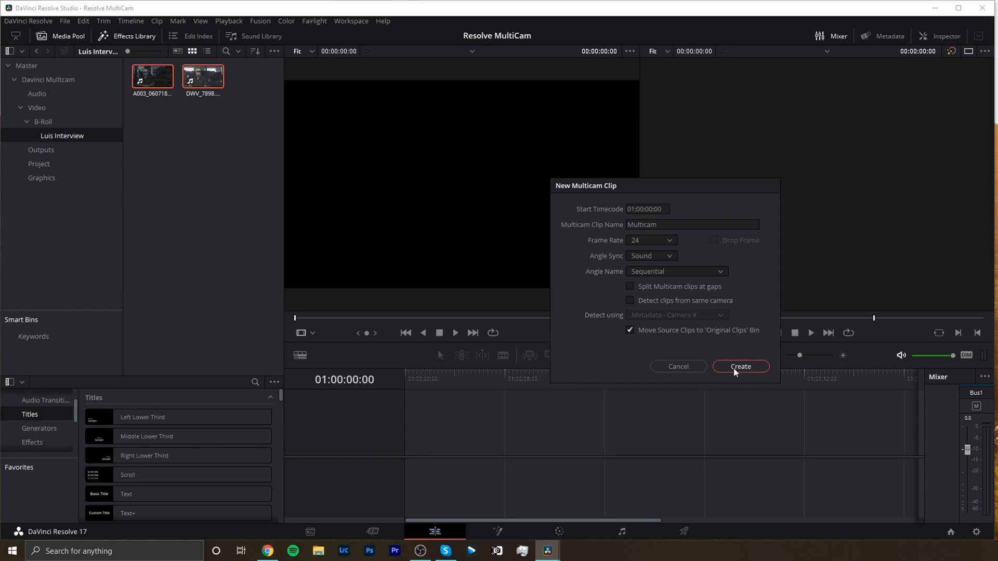
left_click(739, 366)
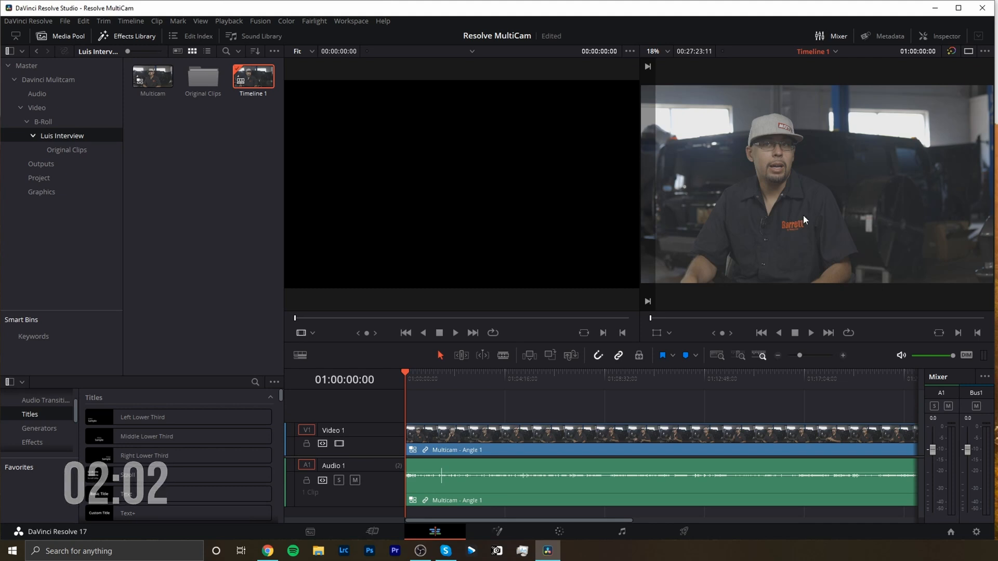
mouse_move(912, 66)
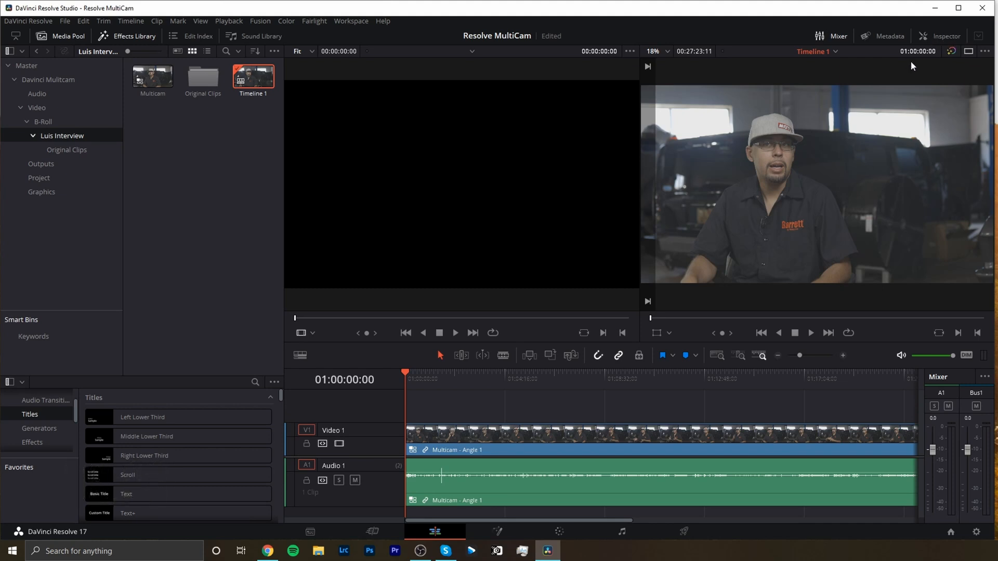
mouse_move(773, 184)
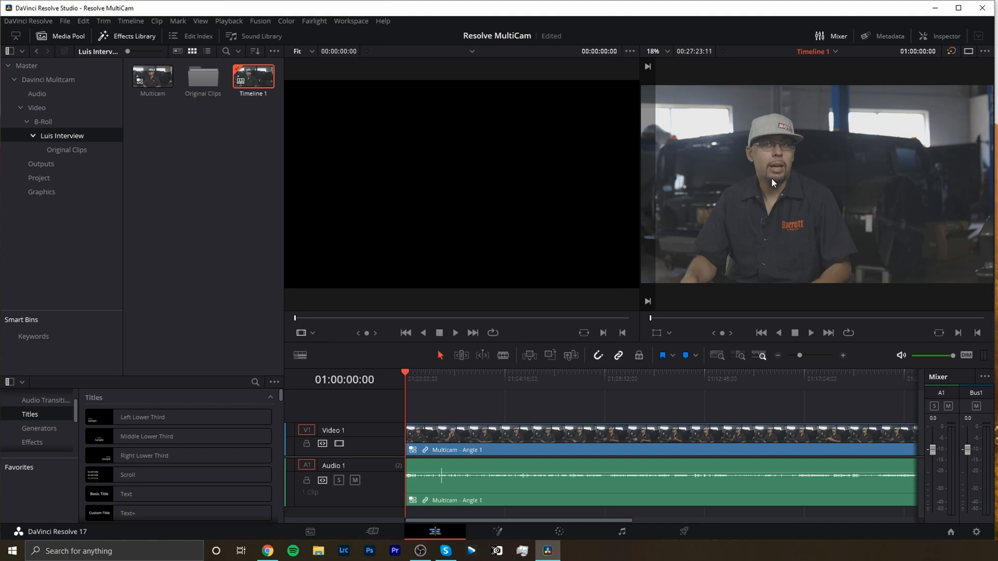
mouse_move(312, 337)
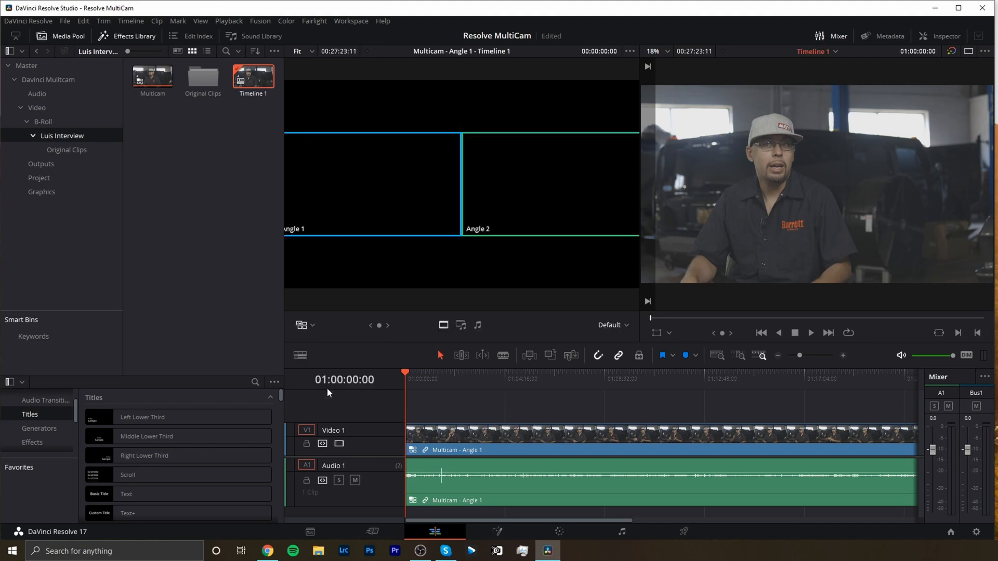
Show the angle footage and switch the timeline clip's audio to Angle 2
left_click(372, 182)
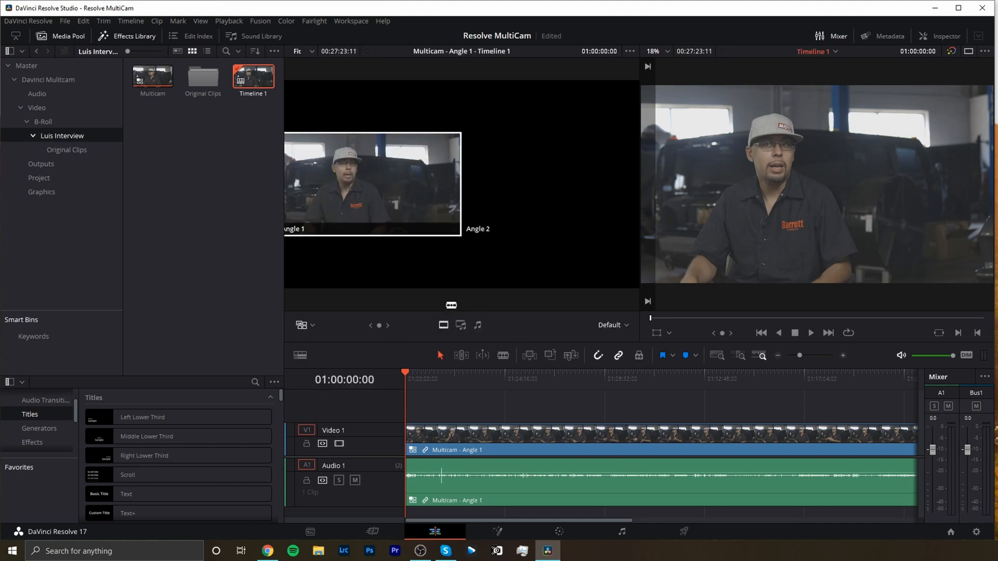
left_click(372, 183)
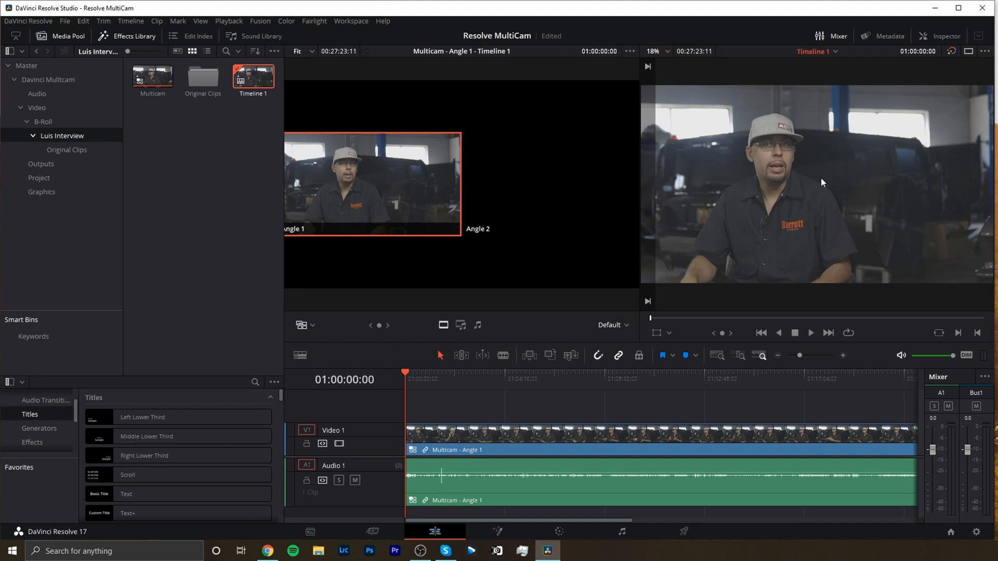
mouse_move(456, 420)
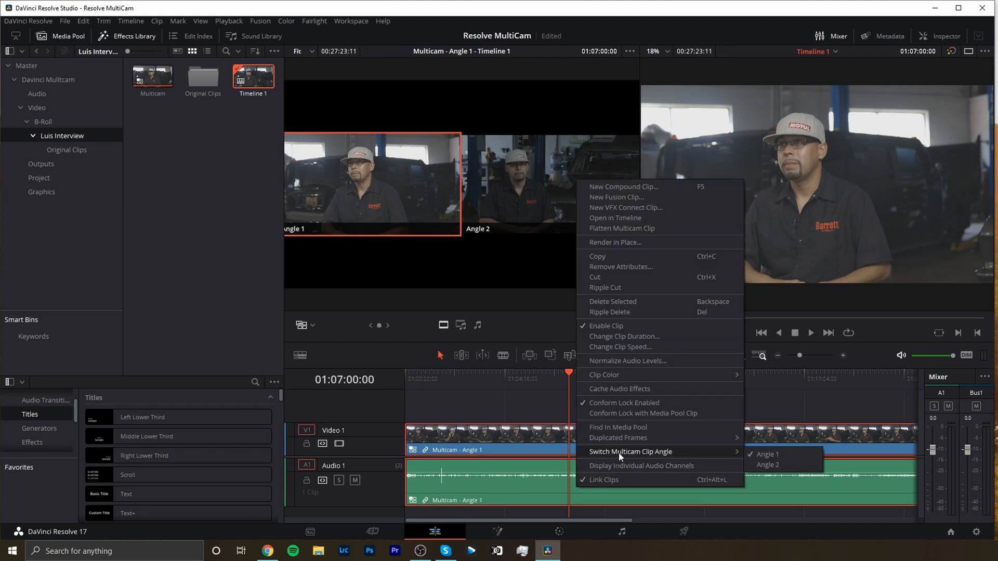
mouse_move(768, 464)
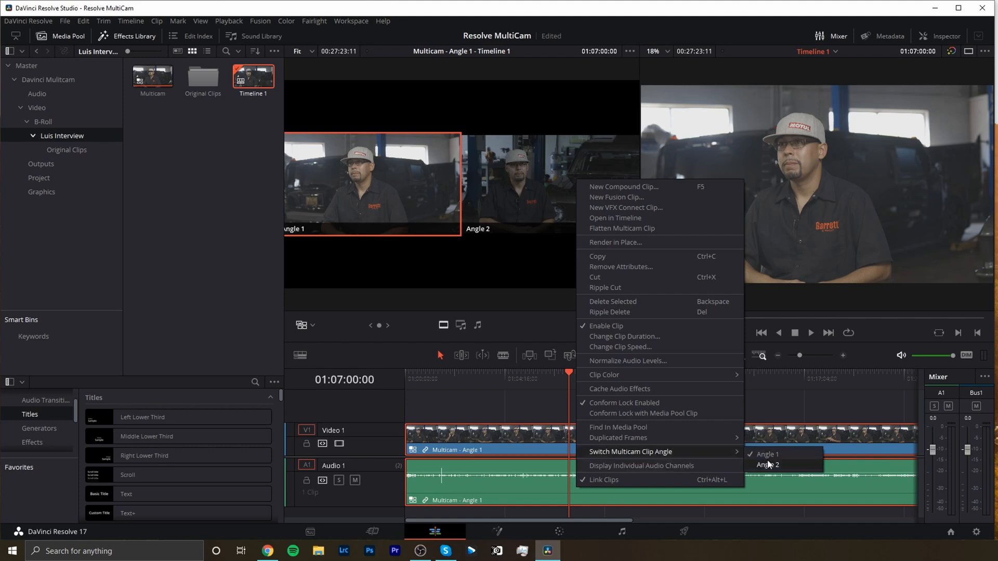
left_click(767, 465)
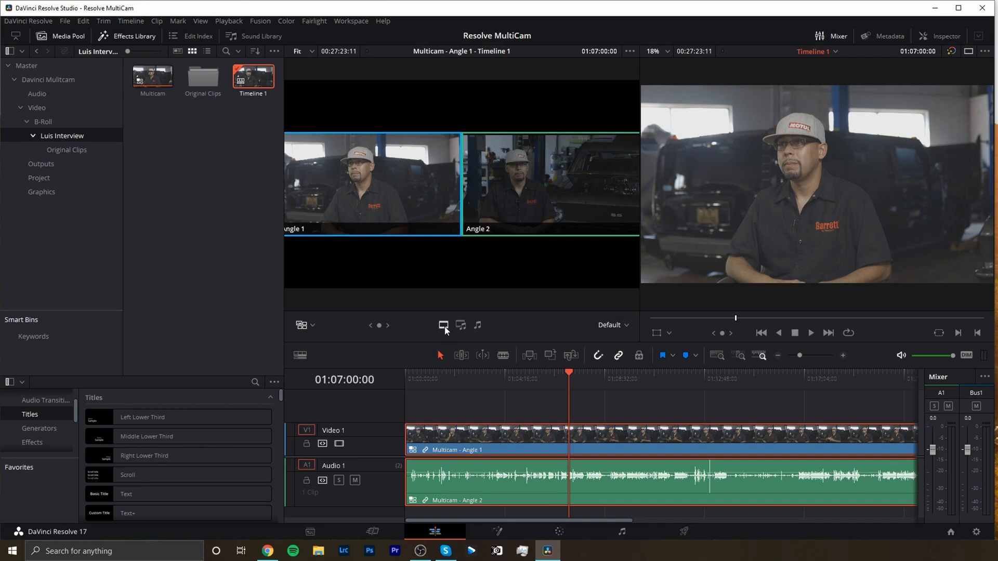
mouse_move(462, 327)
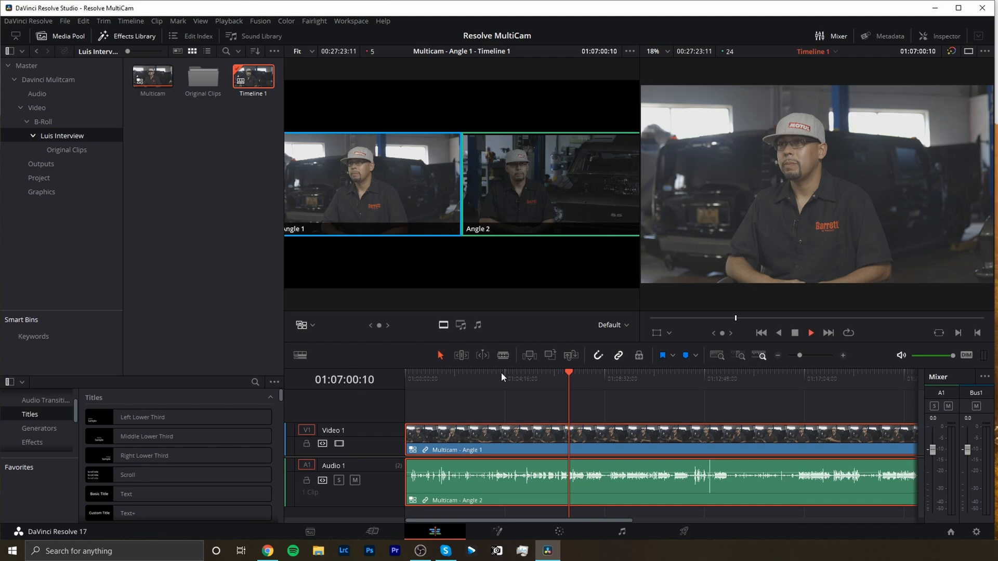
During playback, cut the video to Angle 2 and then back to Angle 1
left_click(549, 182)
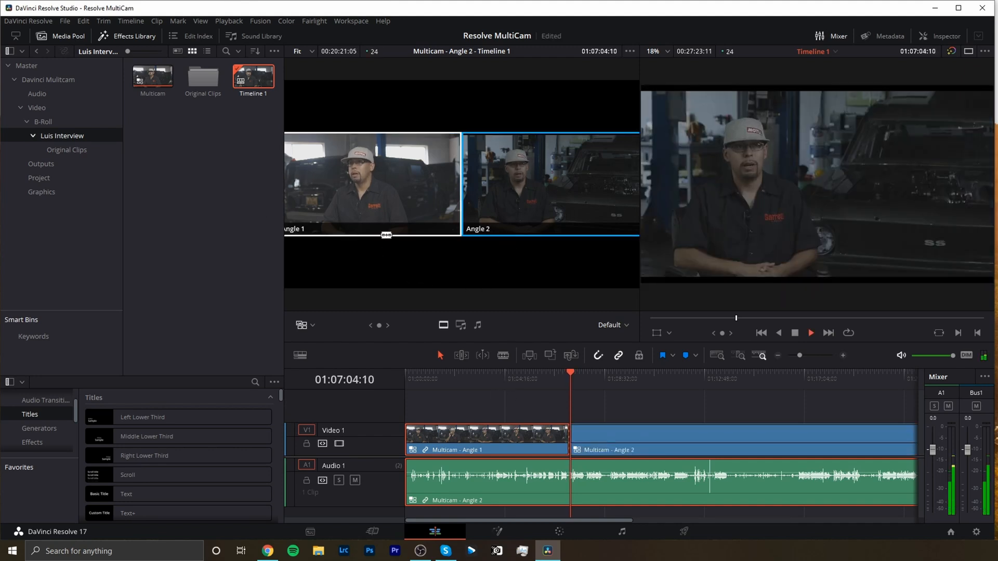
left_click(372, 182)
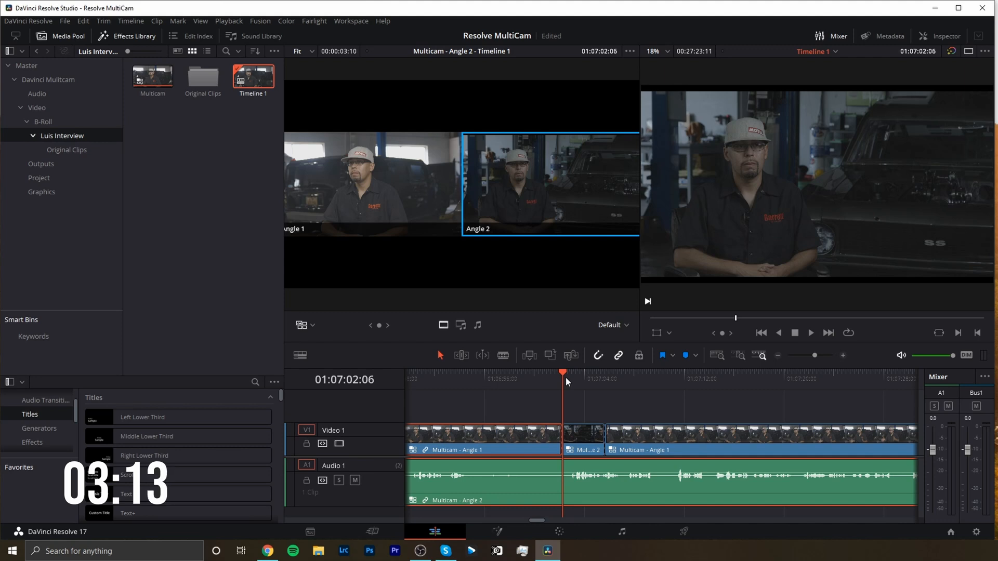
mouse_move(586, 441)
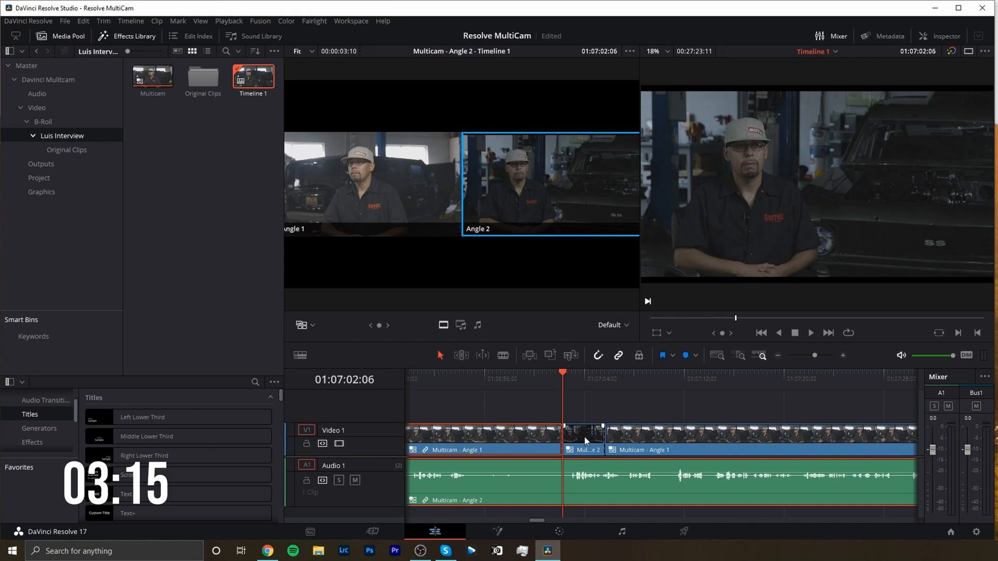
Open the context menu for the brief Angle 2 clip on the timeline
right_click(584, 440)
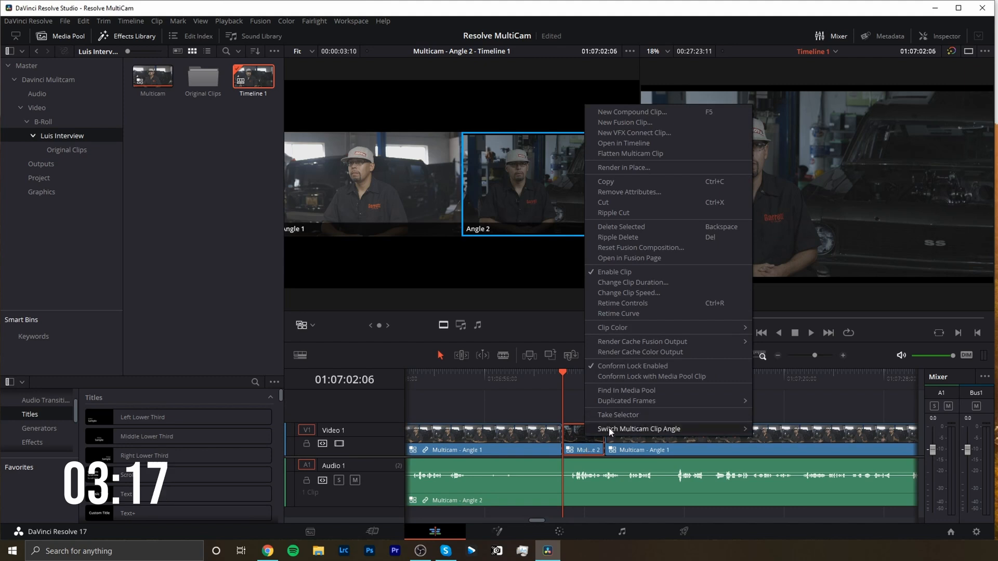